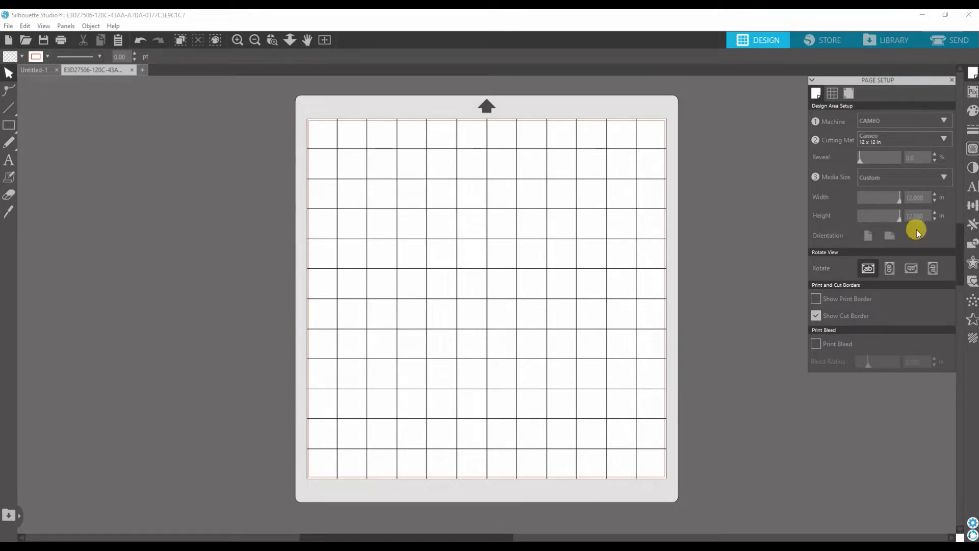
{"action": "mouse_move", "coordinate": [779, 226]}
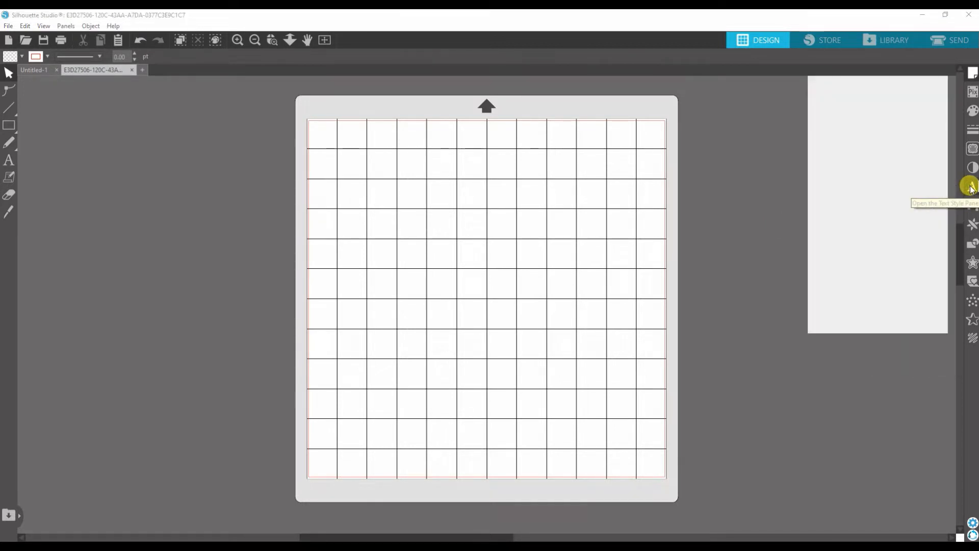
Set the font to Brush Script MT from the Text Style panel's Frequently Used list.
{"action": "left_click", "coordinate": [971, 185]}
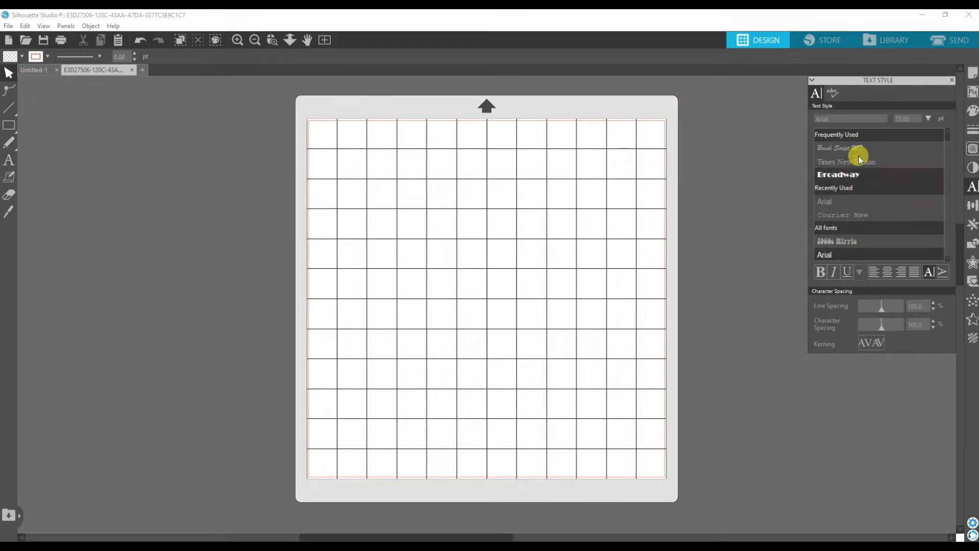
{"action": "left_click", "coordinate": [839, 148]}
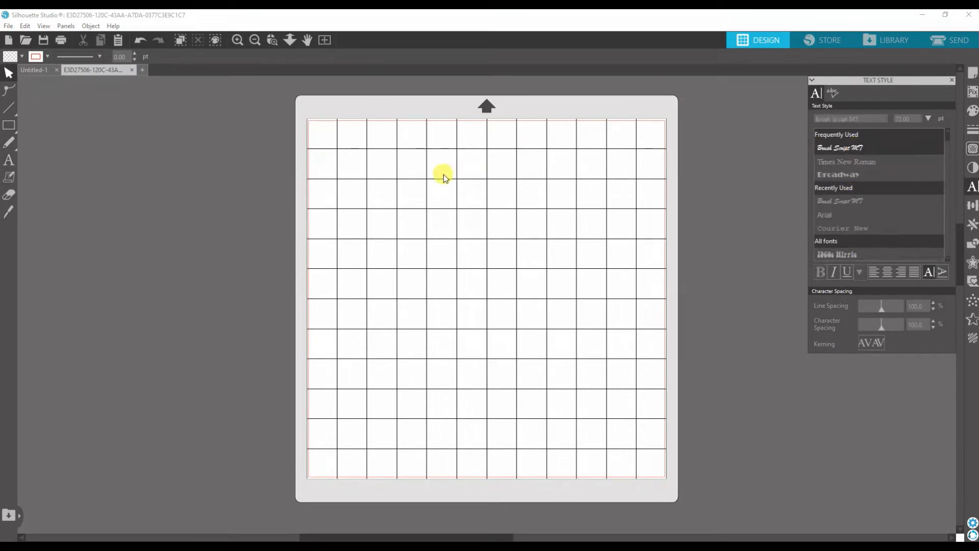
{"action": "mouse_move", "coordinate": [330, 209]}
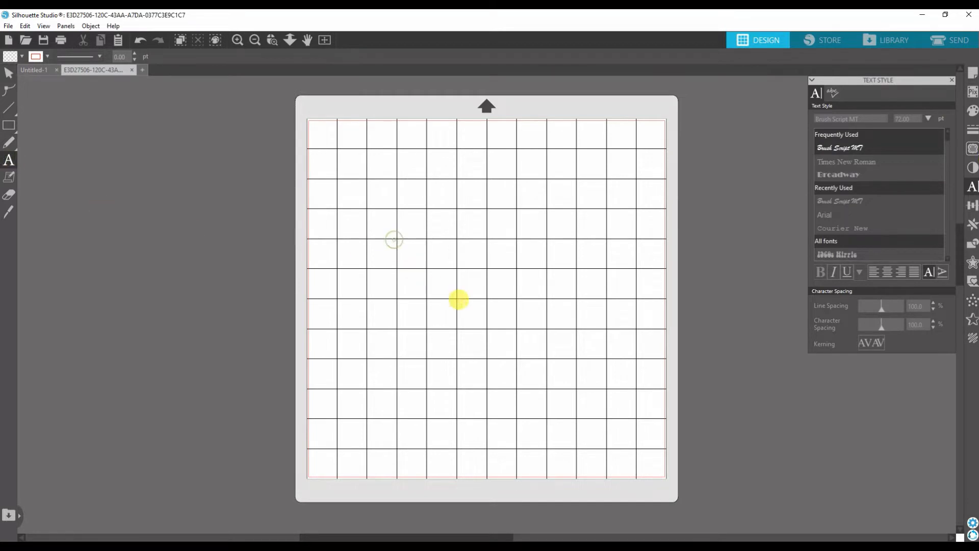
Start a text box on the mat for the Brush Script 'Awesome' lettering.
{"action": "left_click", "coordinate": [394, 240]}
{"action": "type", "text": "Awesome"}
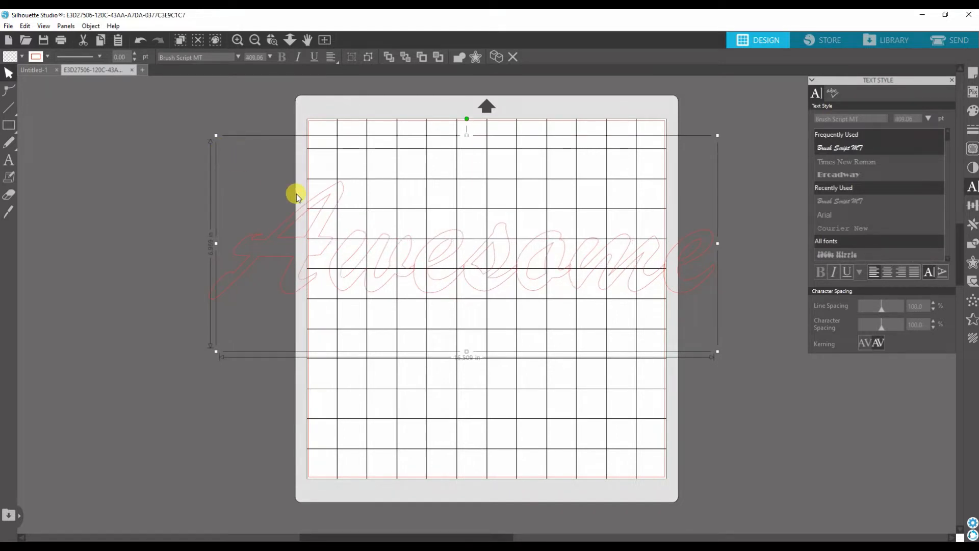
{"action": "mouse_move", "coordinate": [384, 220]}
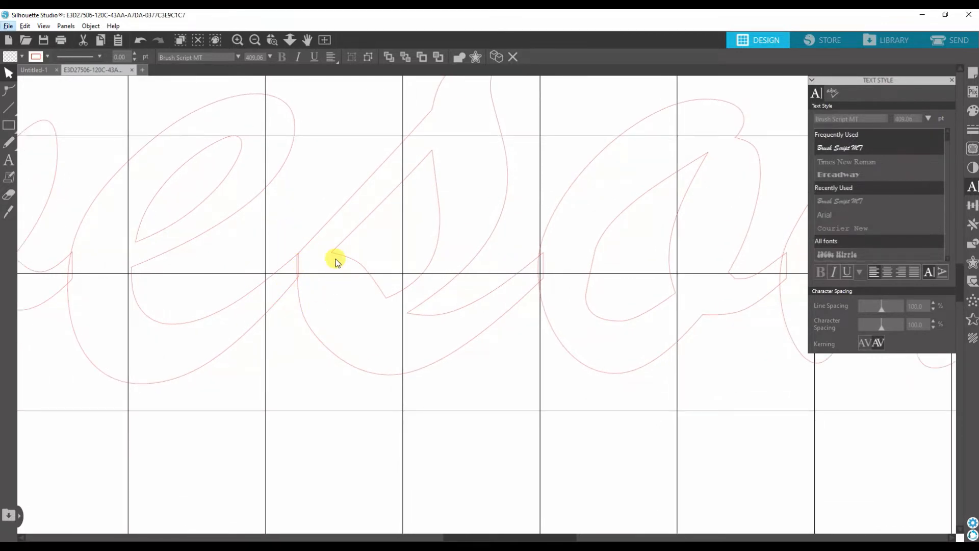
{"action": "mouse_move", "coordinate": [42, 272]}
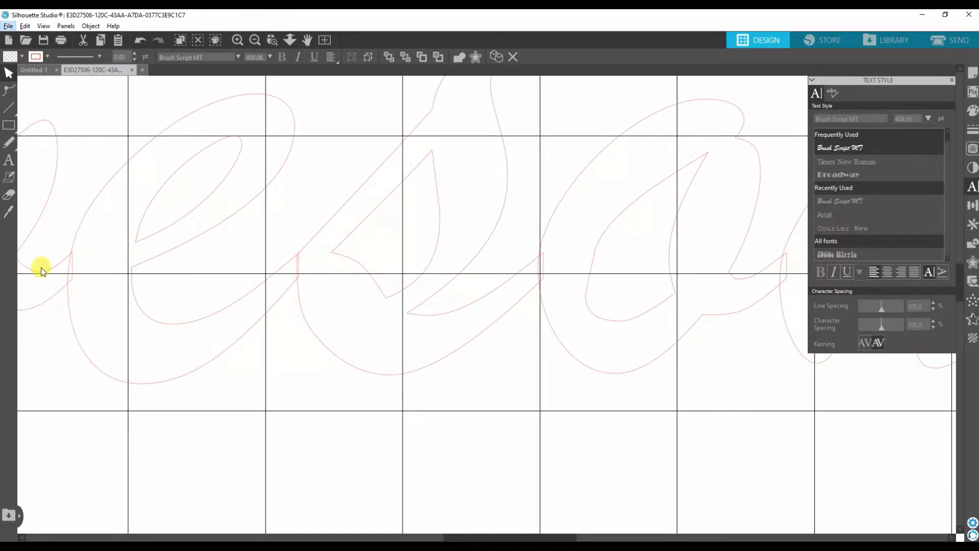
{"action": "mouse_move", "coordinate": [637, 245]}
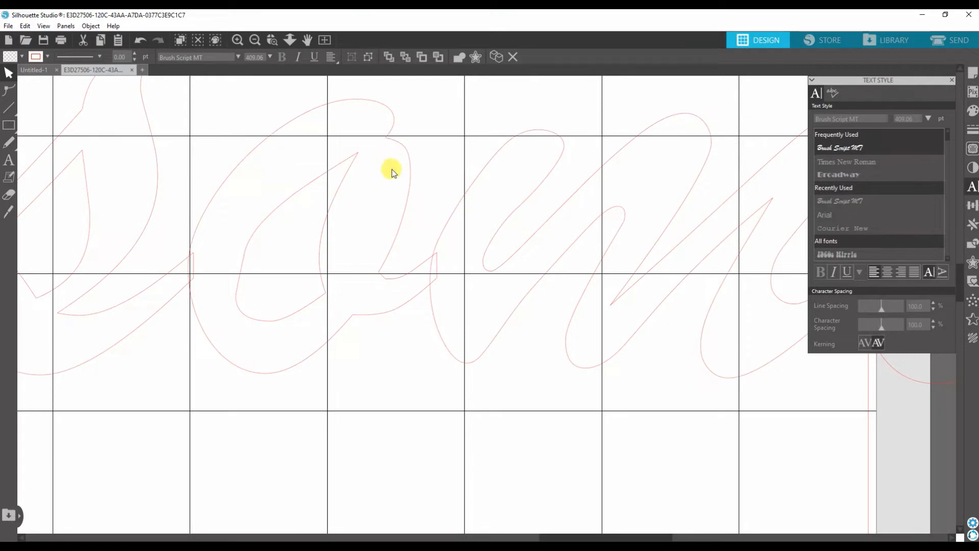
{"action": "mouse_move", "coordinate": [471, 276]}
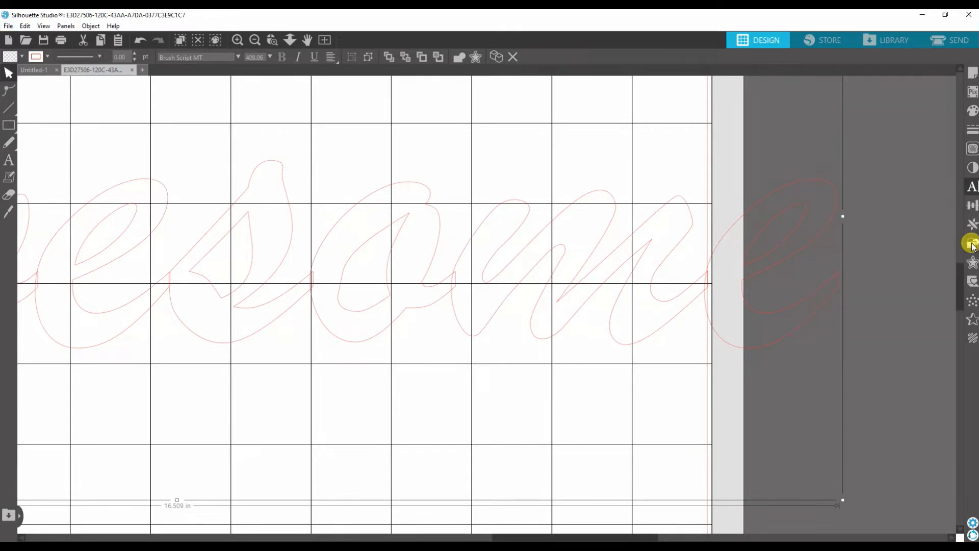
Open the Modify panel from the right sidebar beside the 'Awesome' script.
{"action": "left_click", "coordinate": [971, 243]}
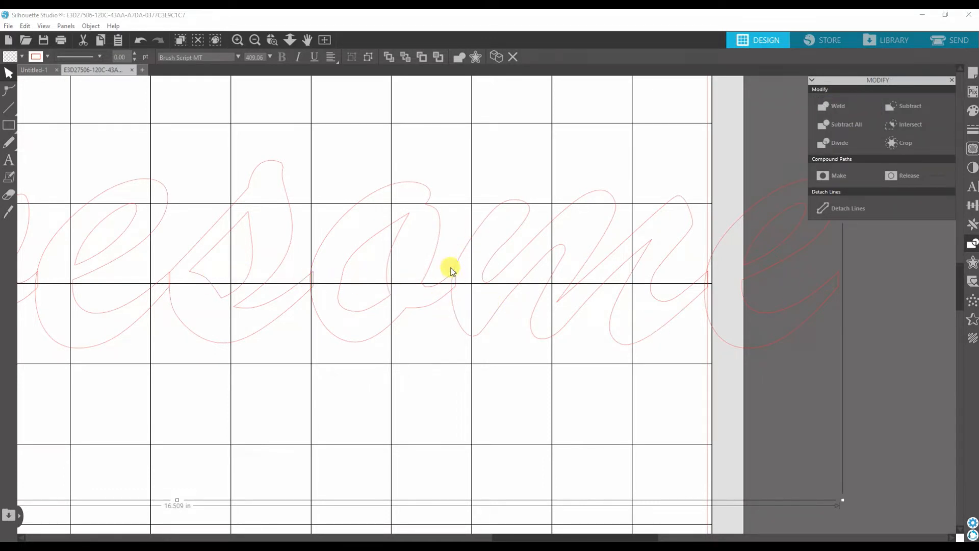
{"action": "mouse_move", "coordinate": [456, 57]}
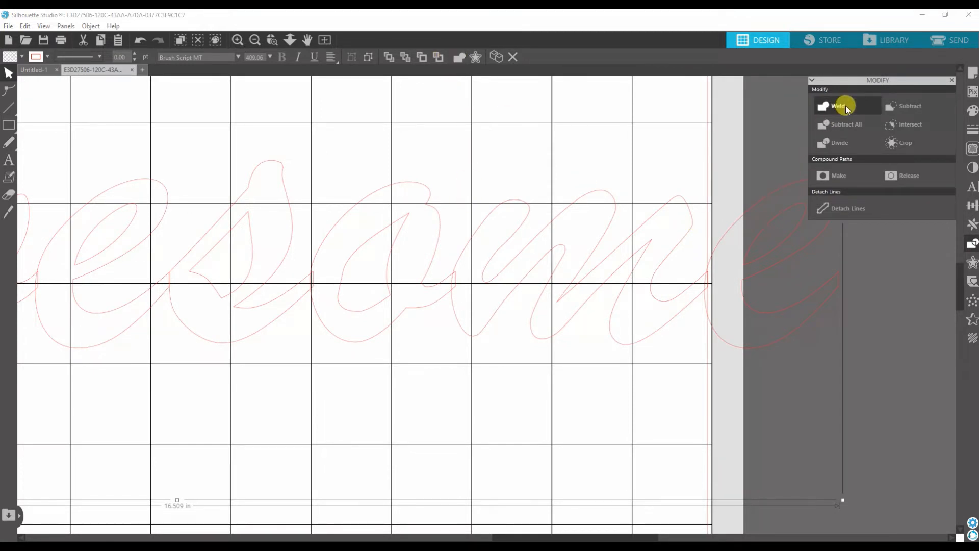
Weld the 'Awesome' letters into one joined outline filled solid purple.
{"action": "left_click", "coordinate": [837, 105]}
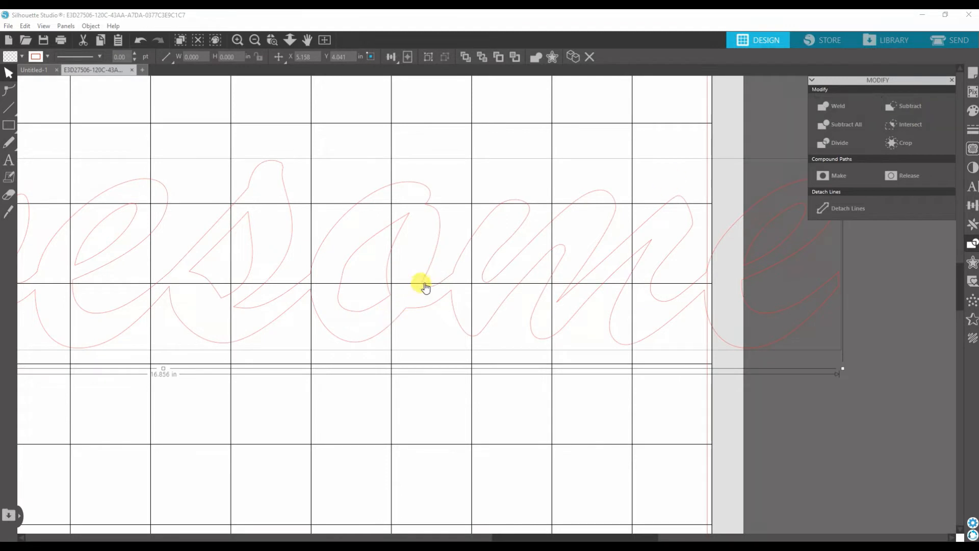
{"action": "mouse_move", "coordinate": [517, 267]}
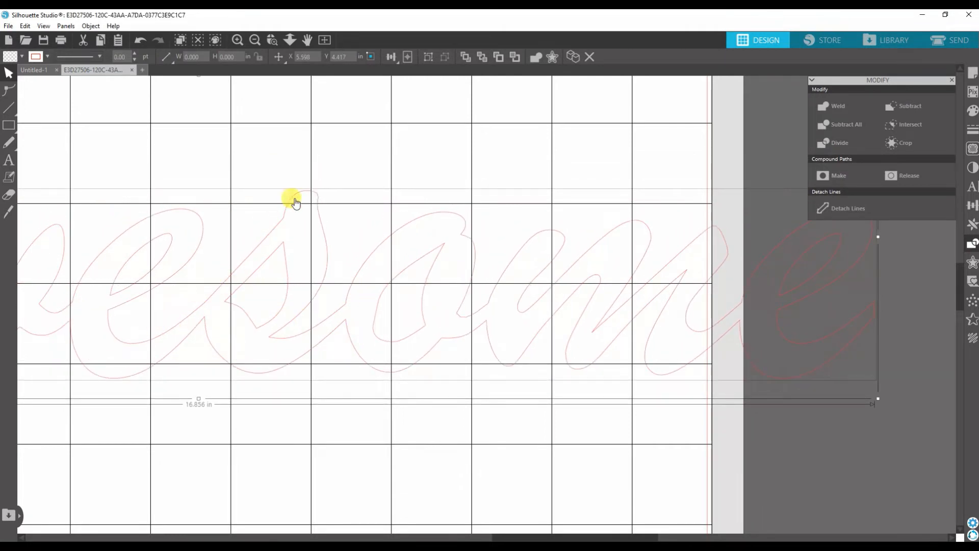
{"action": "mouse_move", "coordinate": [37, 117]}
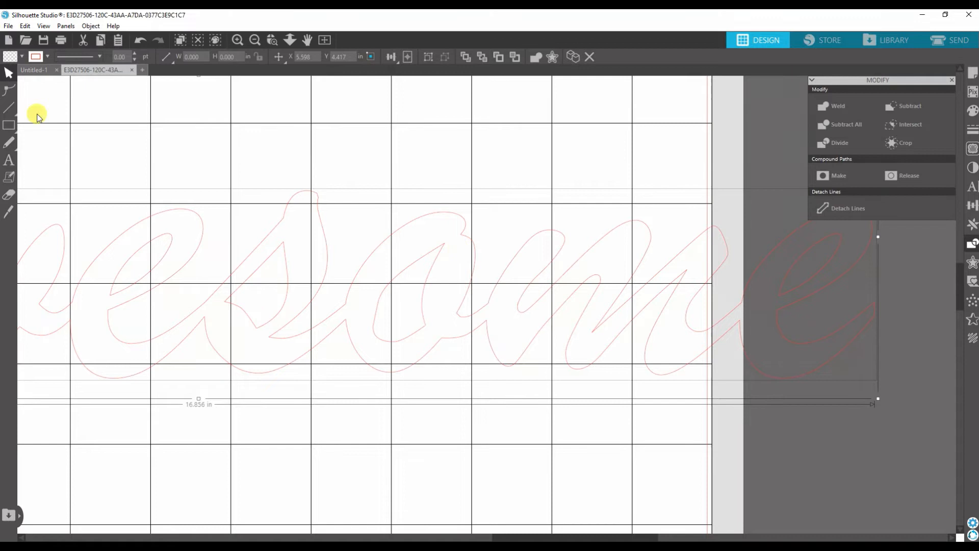
{"action": "left_click", "coordinate": [9, 56]}
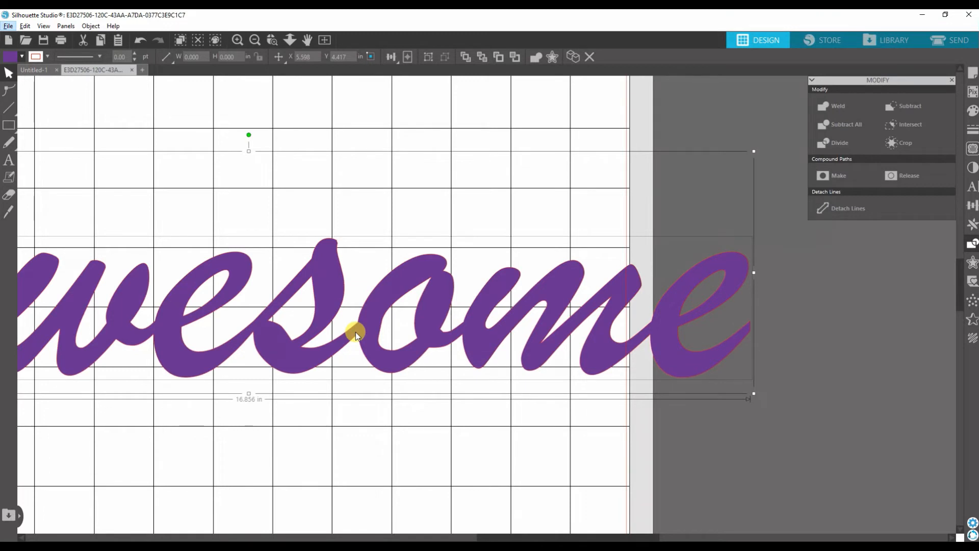
{"action": "mouse_move", "coordinate": [406, 368]}
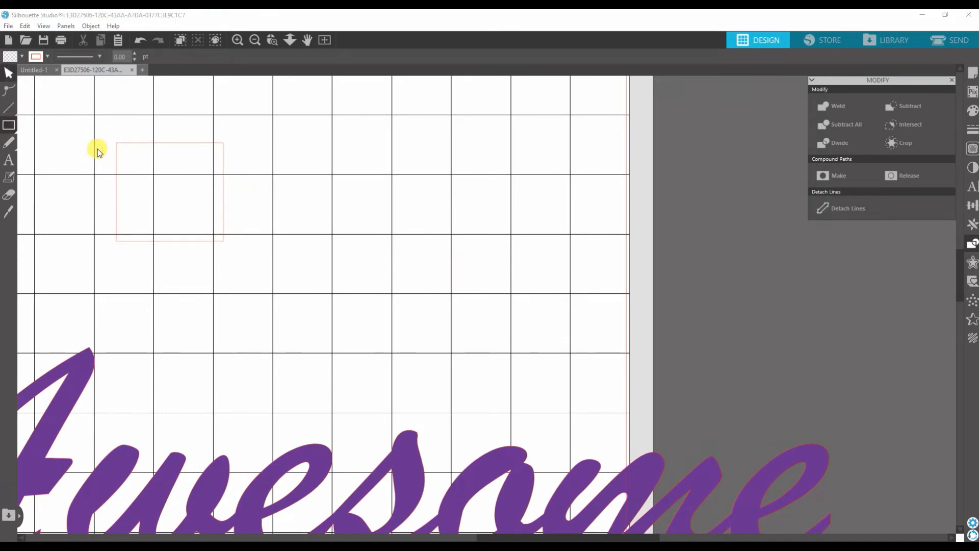
Draw an overlapping rectangle near the top and weld both into one L-shaped outline.
{"action": "left_click_drag", "start_coordinate": [97, 150], "coordinate": [425, 244]}
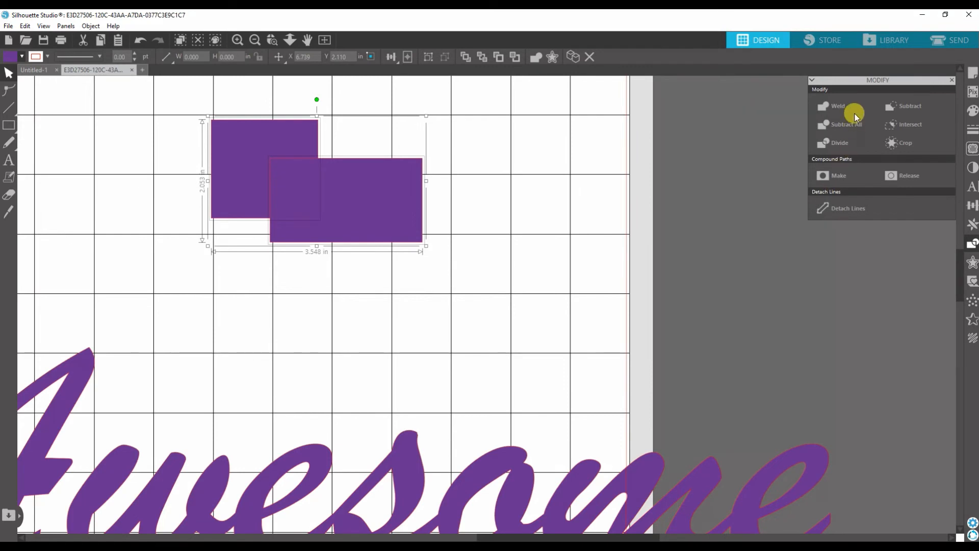
{"action": "left_click", "coordinate": [838, 106]}
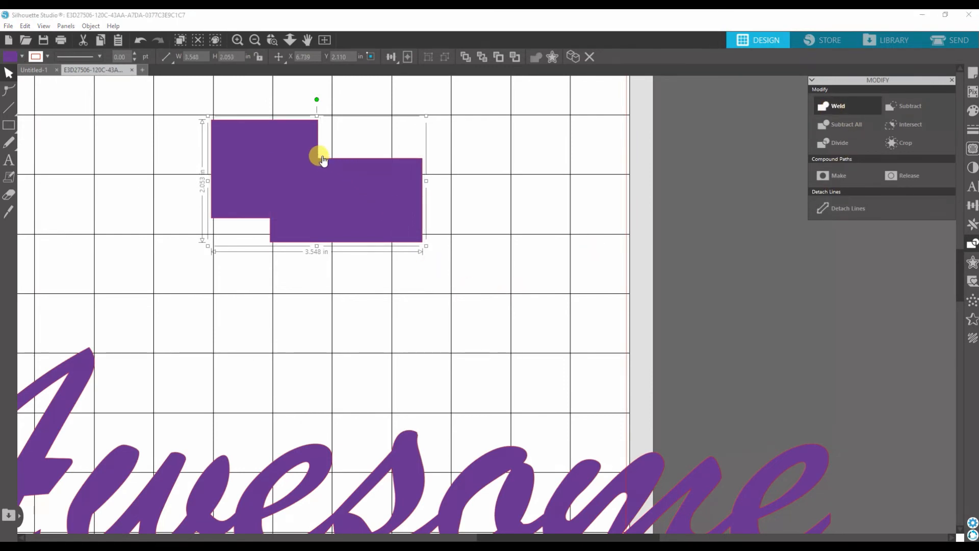